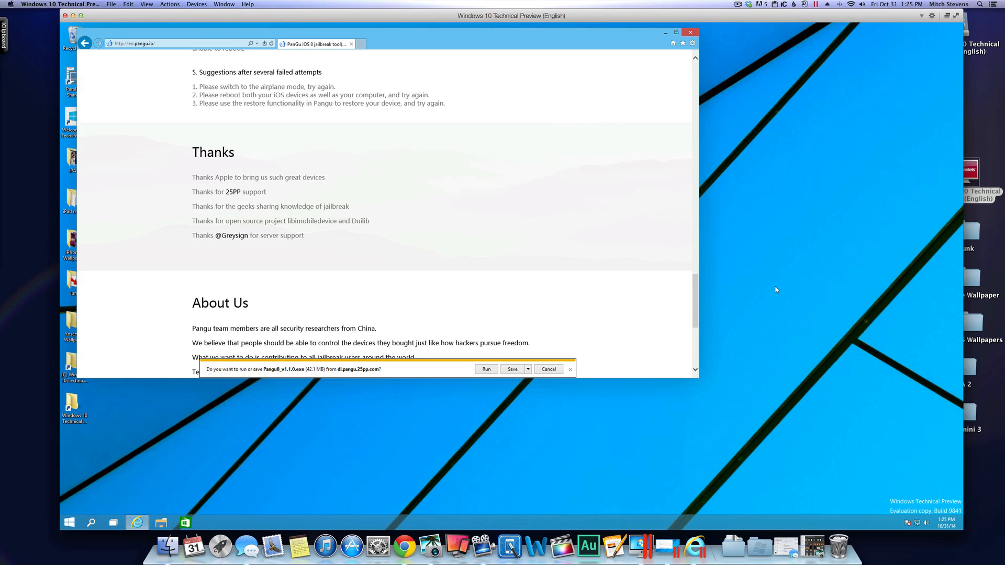
# - Scroll the pangu.io page back up to the Download button for version 1.1.0
pyautogui.scroll(3)
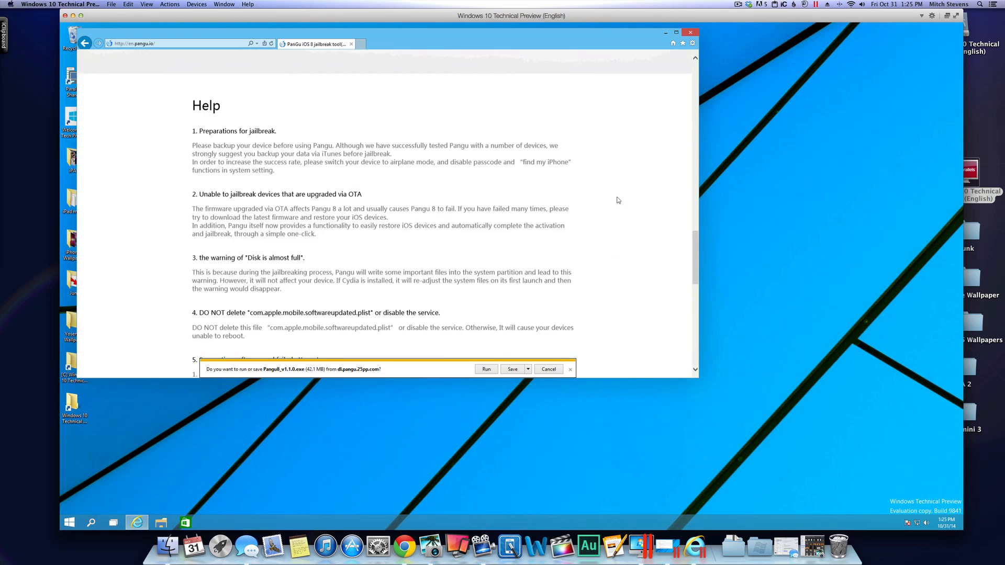
pyautogui.scroll(3)
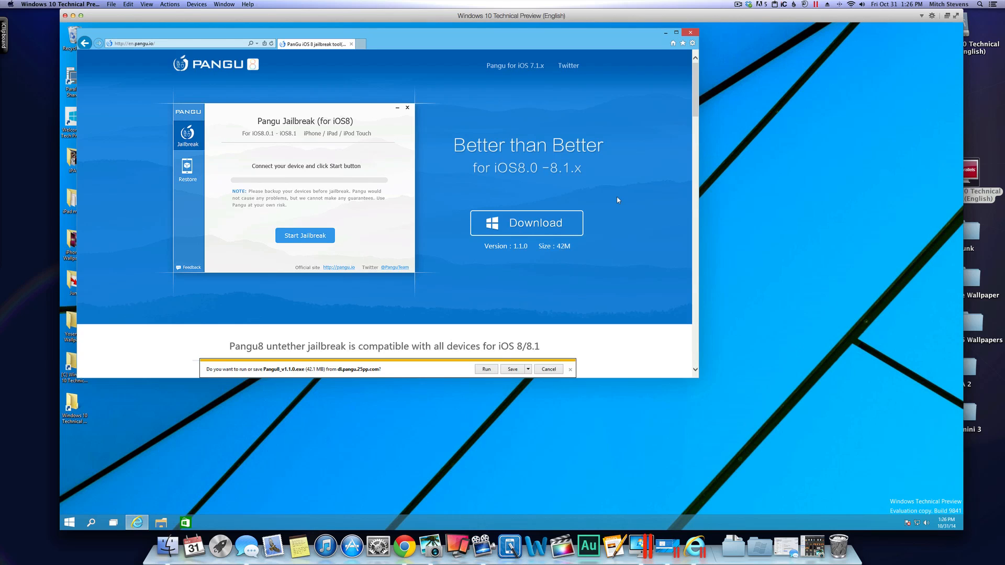
pyautogui.moveTo(537, 226)
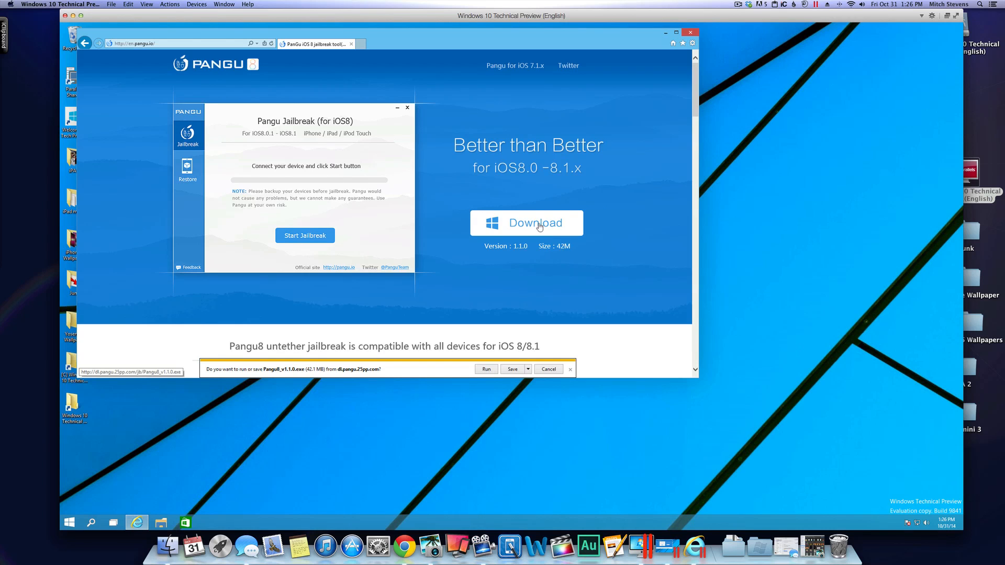
pyautogui.moveTo(540, 228)
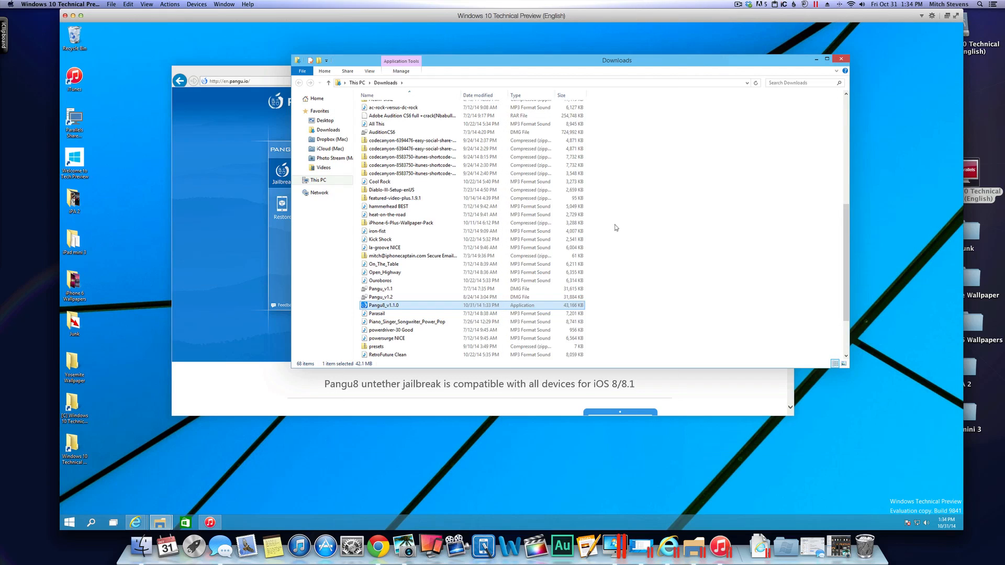
pyautogui.moveTo(596, 255)
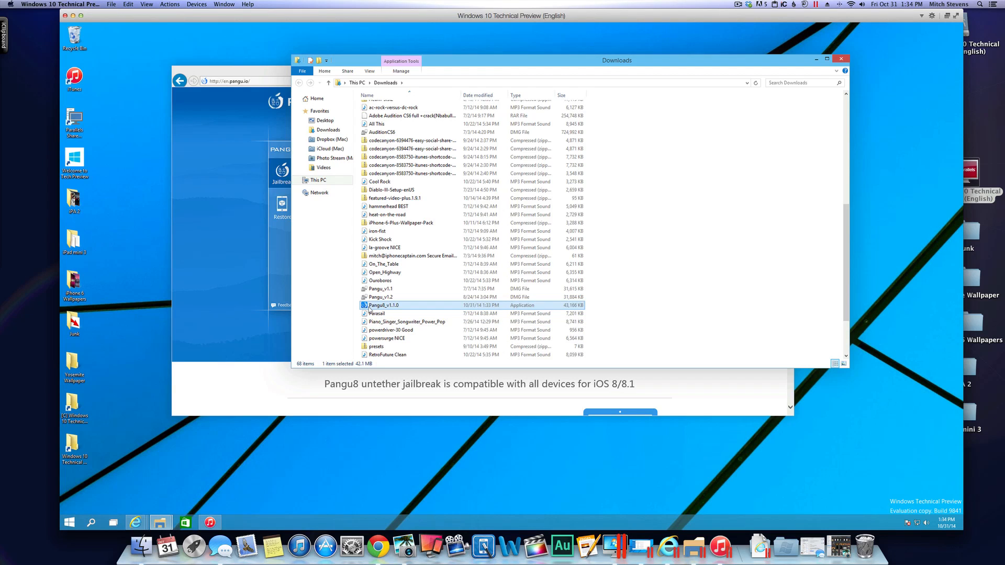
pyautogui.moveTo(368, 307)
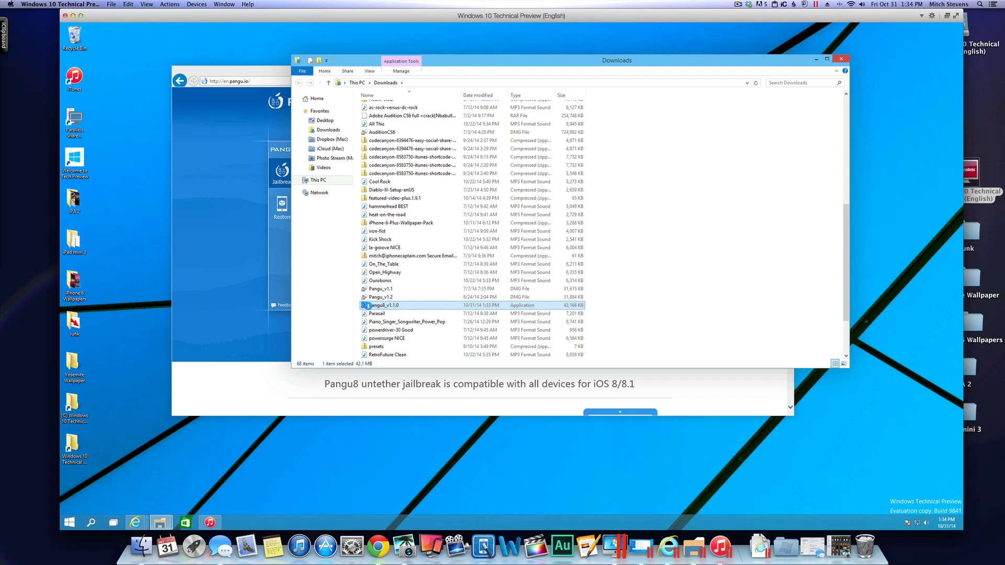
# - Launch Pangu8_v1.1.0 from Downloads so it detects the iPhone 5 (A1429) on iOS 8.1
pyautogui.doubleClick(382, 305)
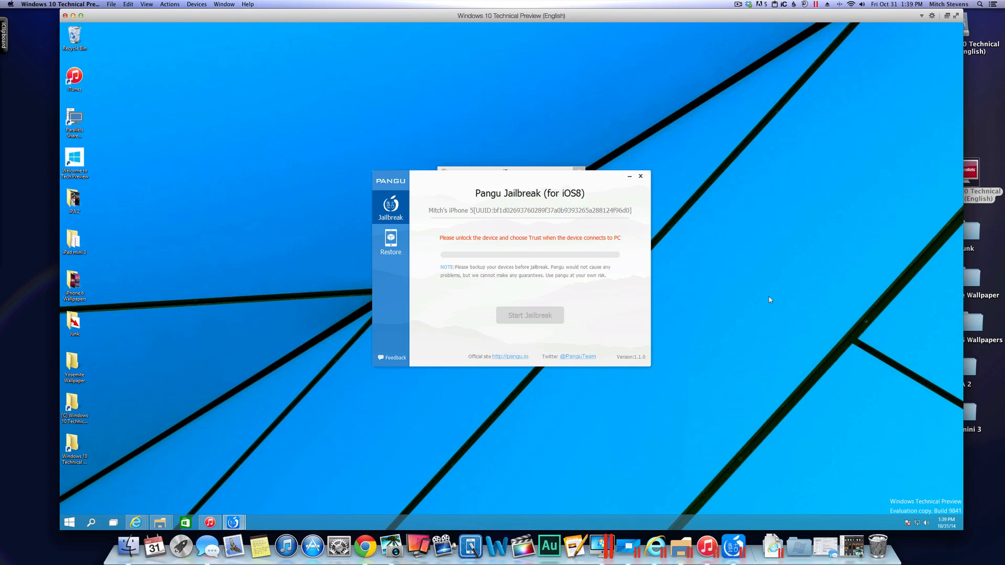
pyautogui.moveTo(610, 287)
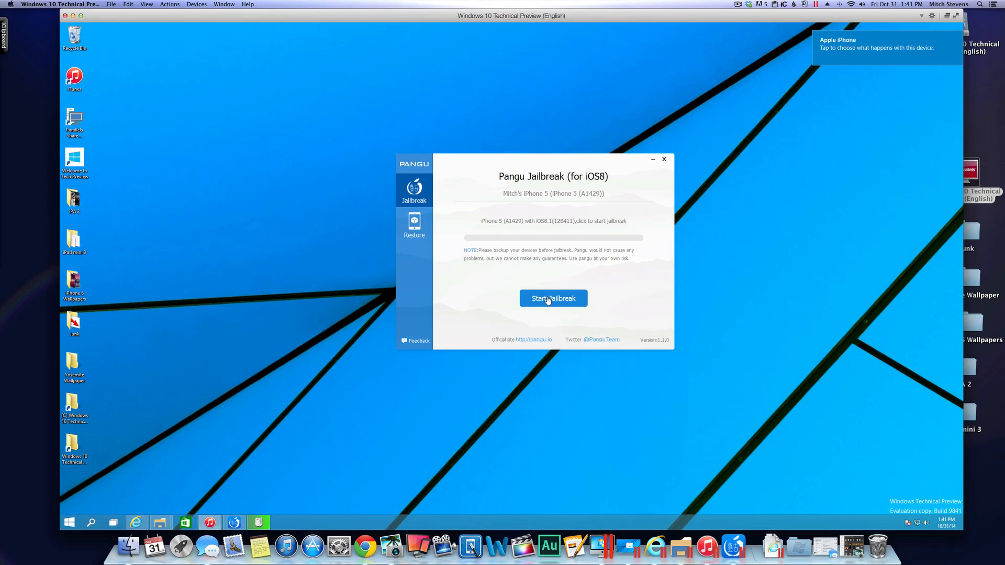
# - Start the jailbreak on the iPhone 5 so the Notice of pangu 8 warnings appear
pyautogui.click(553, 299)
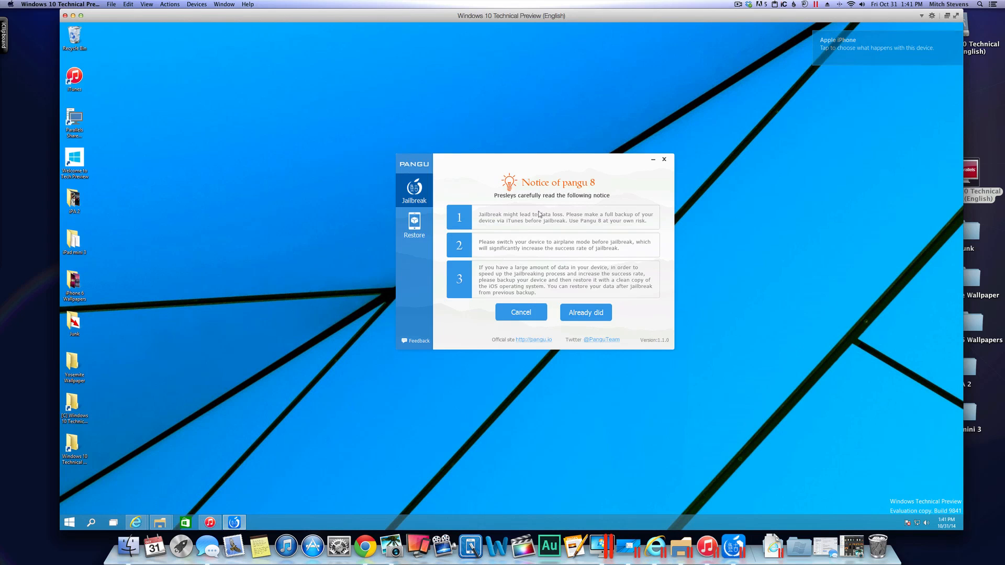
pyautogui.moveTo(557, 227)
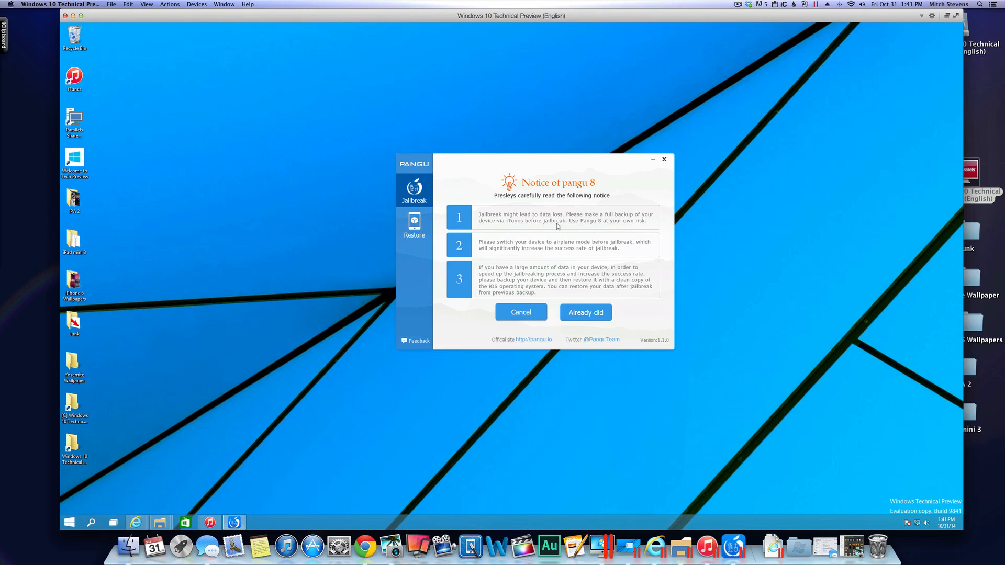
pyautogui.moveTo(567, 249)
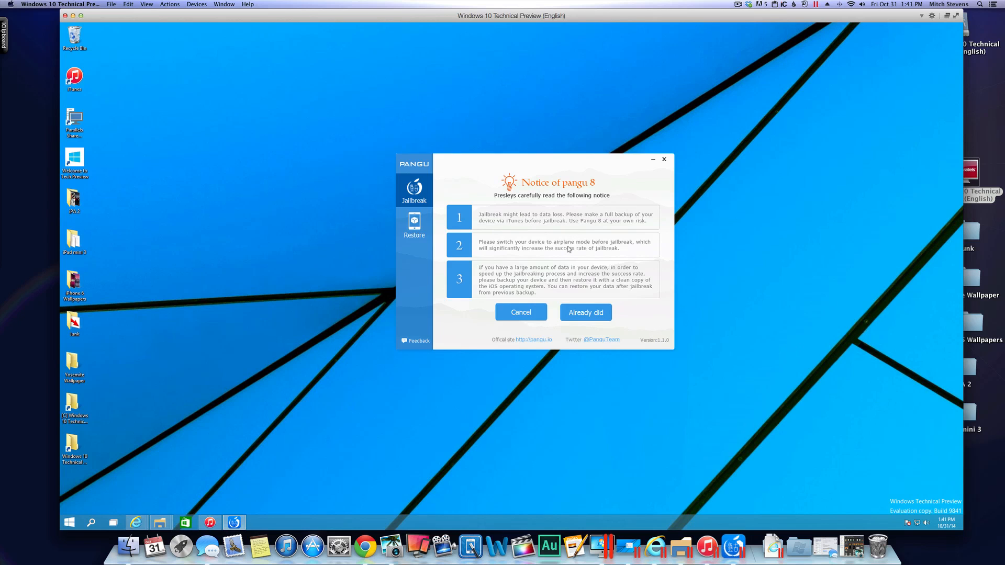
pyautogui.moveTo(565, 253)
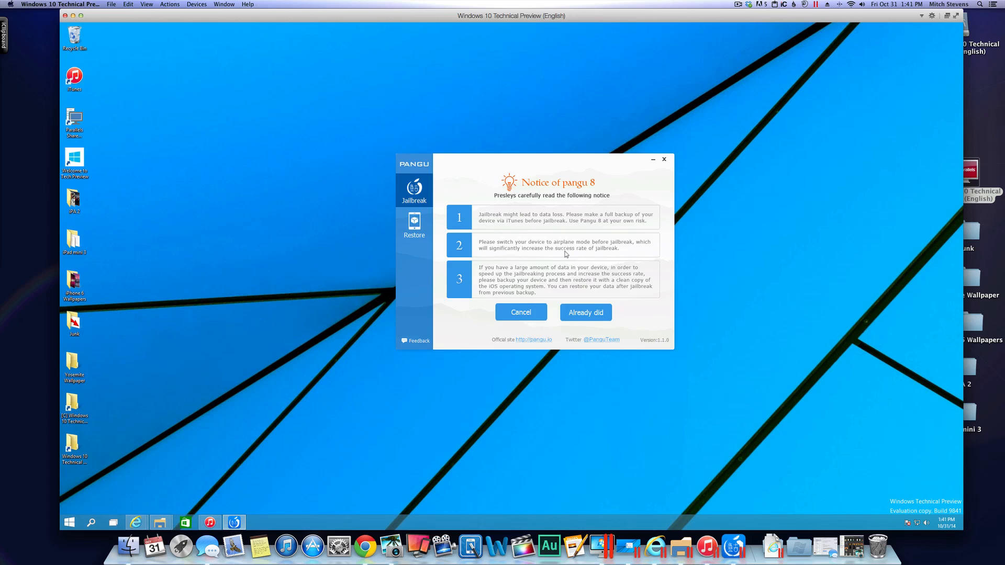
pyautogui.moveTo(576, 256)
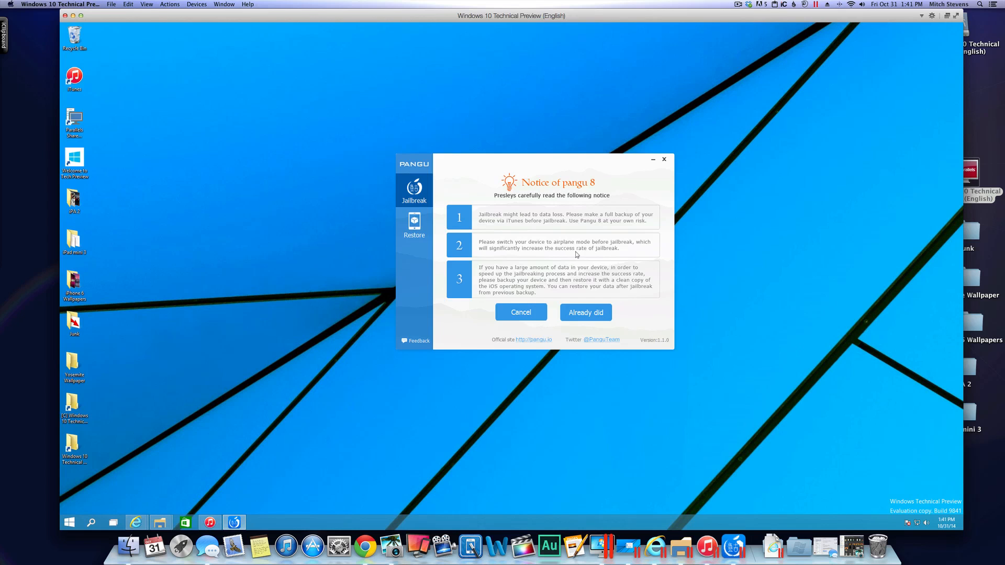
pyautogui.moveTo(749, 84)
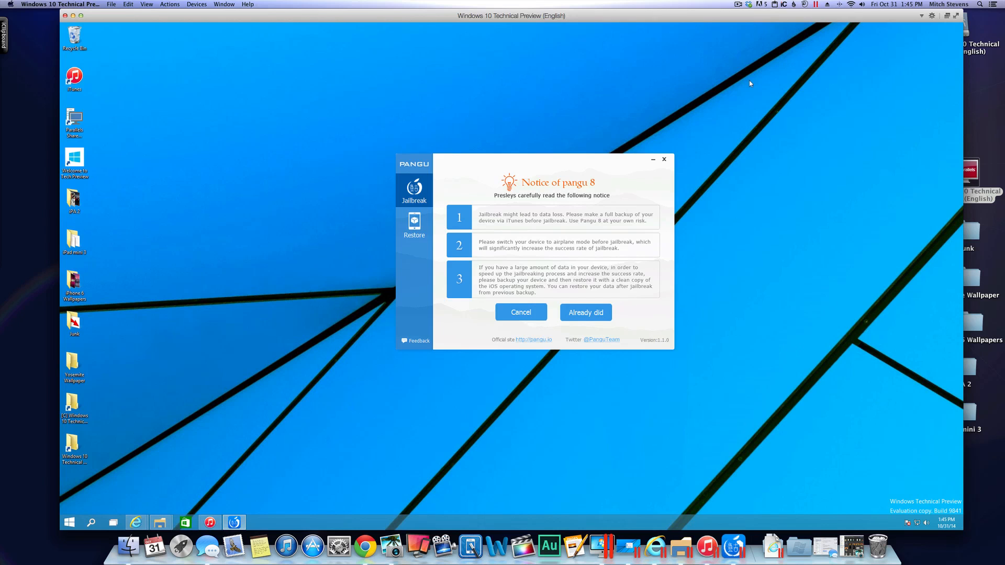
pyautogui.moveTo(585, 313)
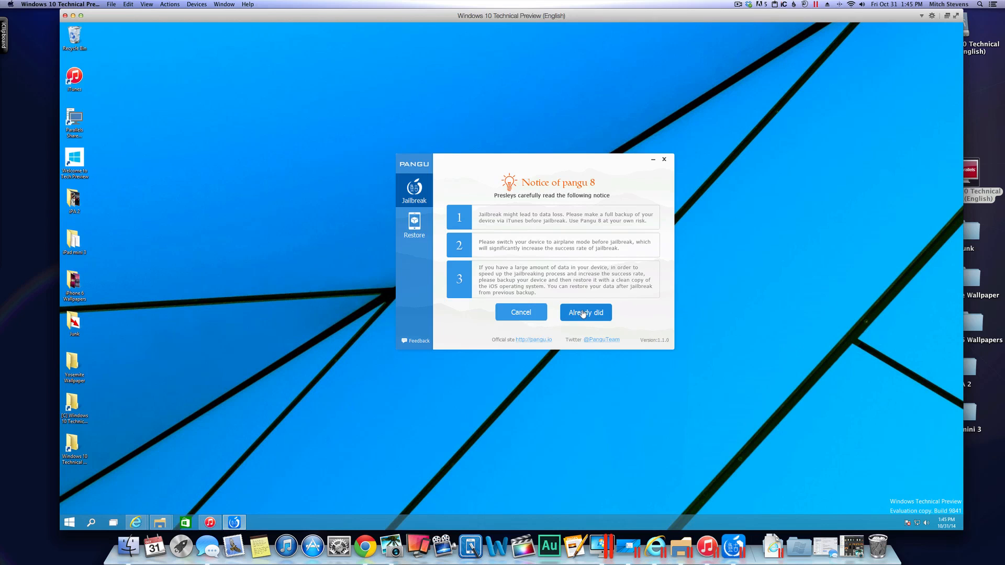
# - Confirm the precautions with Already did and let the jailbreak run to 'Jailbreak succeeded!'
pyautogui.click(584, 312)
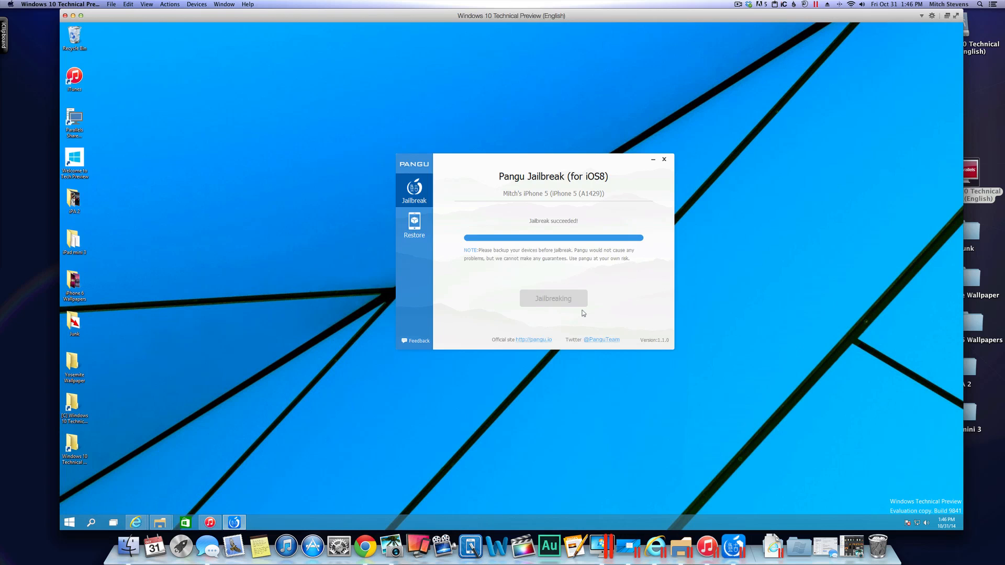
pyautogui.click(664, 159)
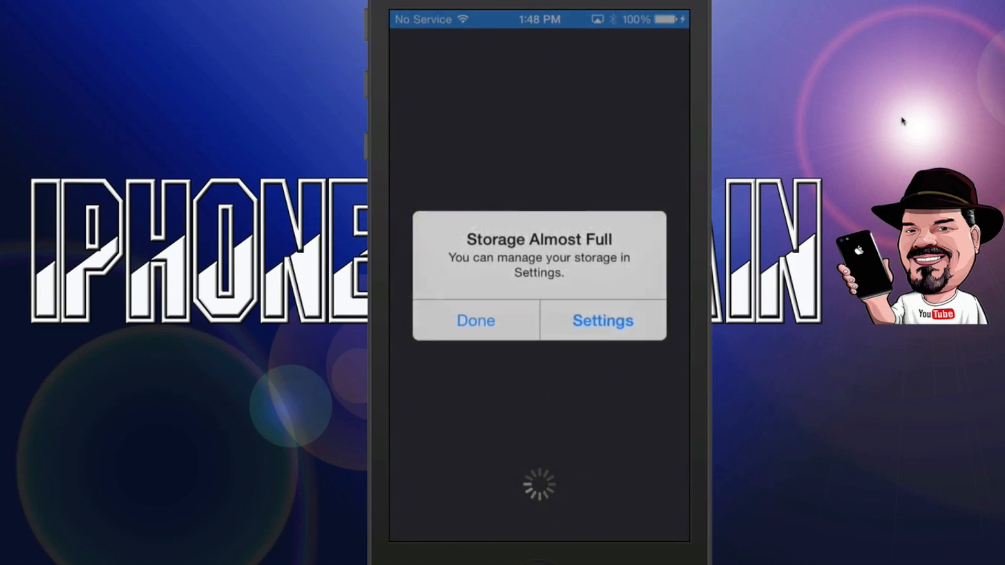
# - Dismiss the Storage Almost Full alert with Done so Cydia starts preparing the filesystem
pyautogui.click(475, 320)
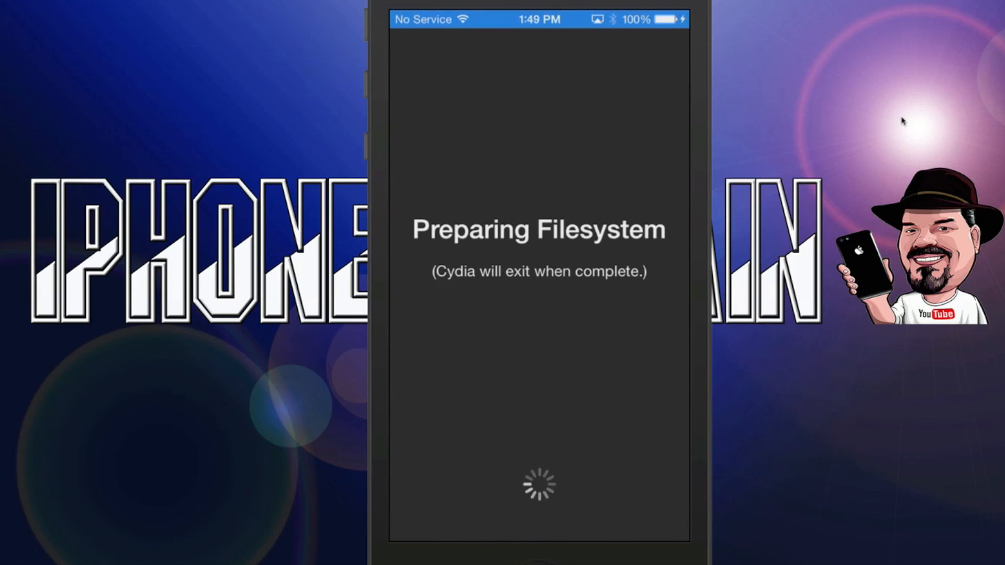